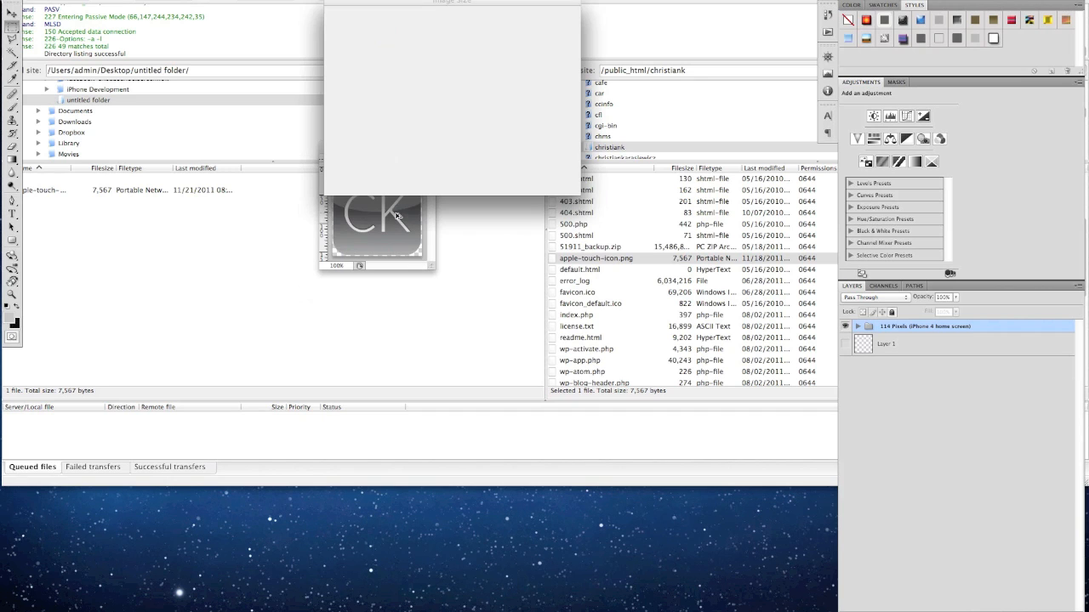
# - Enter 158 pixels for the icon's width and height in Image Size
pyautogui.write('158')
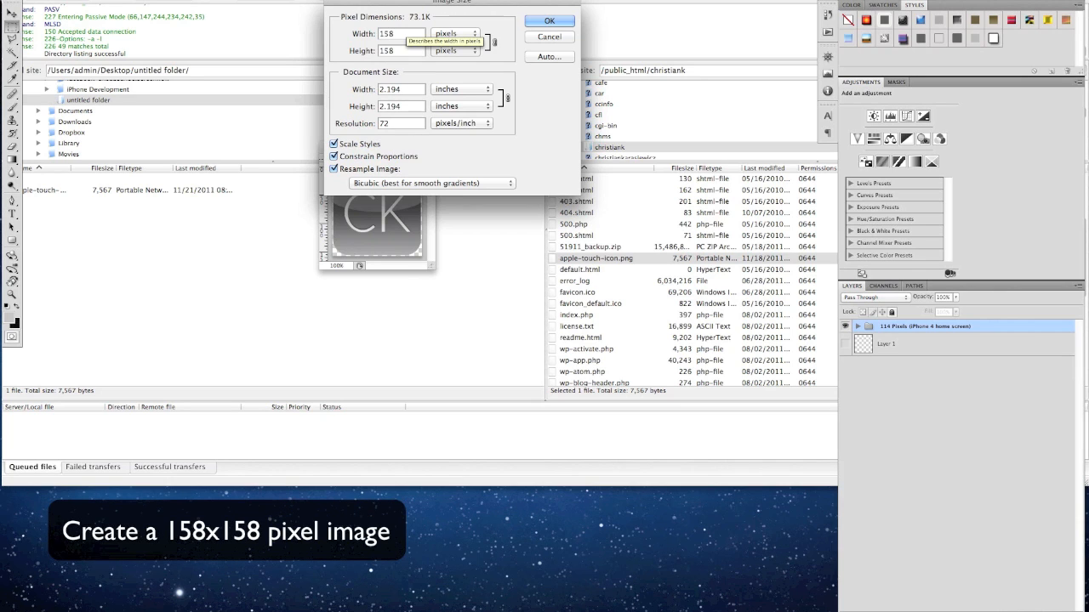
pyautogui.tripleClick(387, 33)
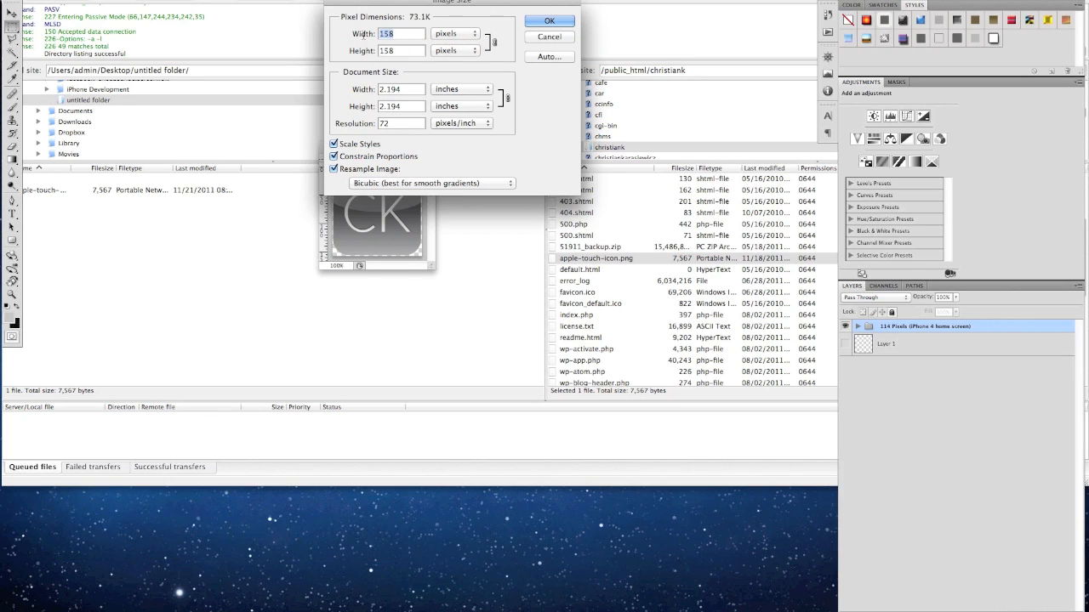
pyautogui.click(400, 50)
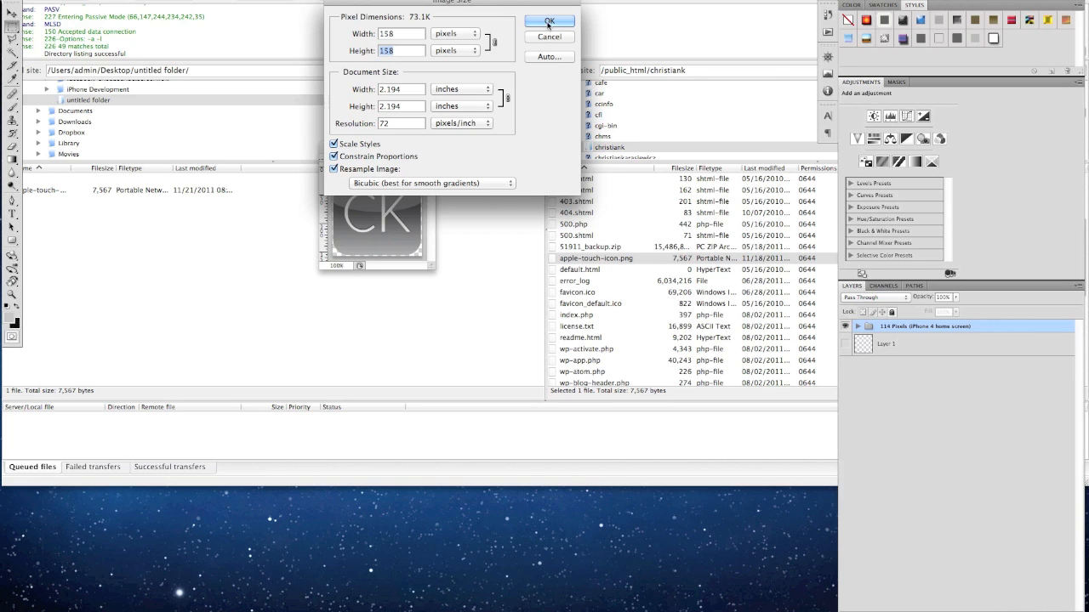
# - Apply the 158x158 resize and export it as apple-touch-icon.png, replacing the old file
pyautogui.click(548, 21)
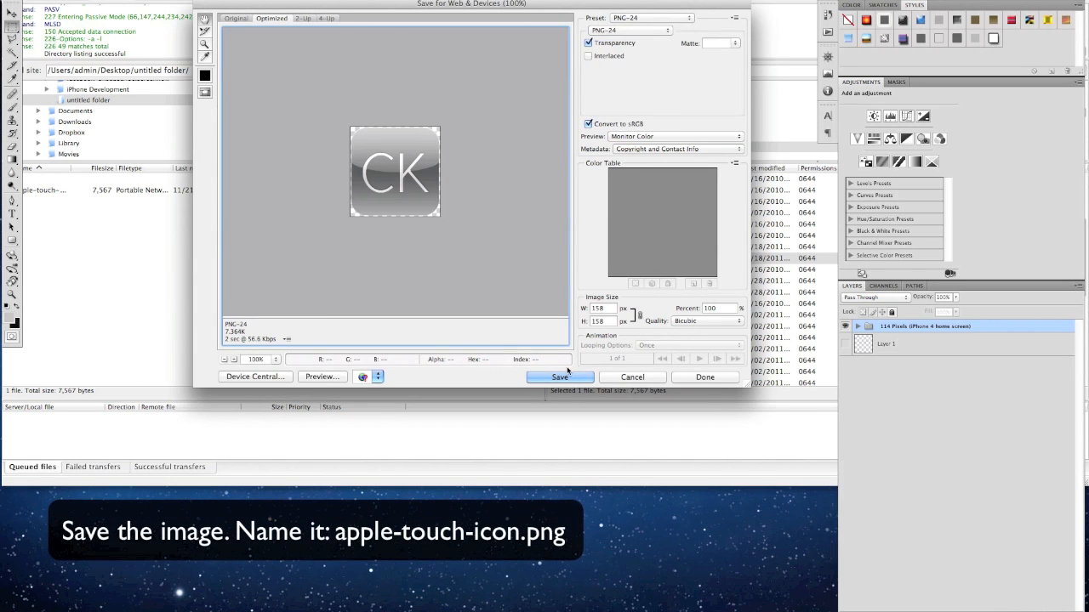
pyautogui.click(559, 376)
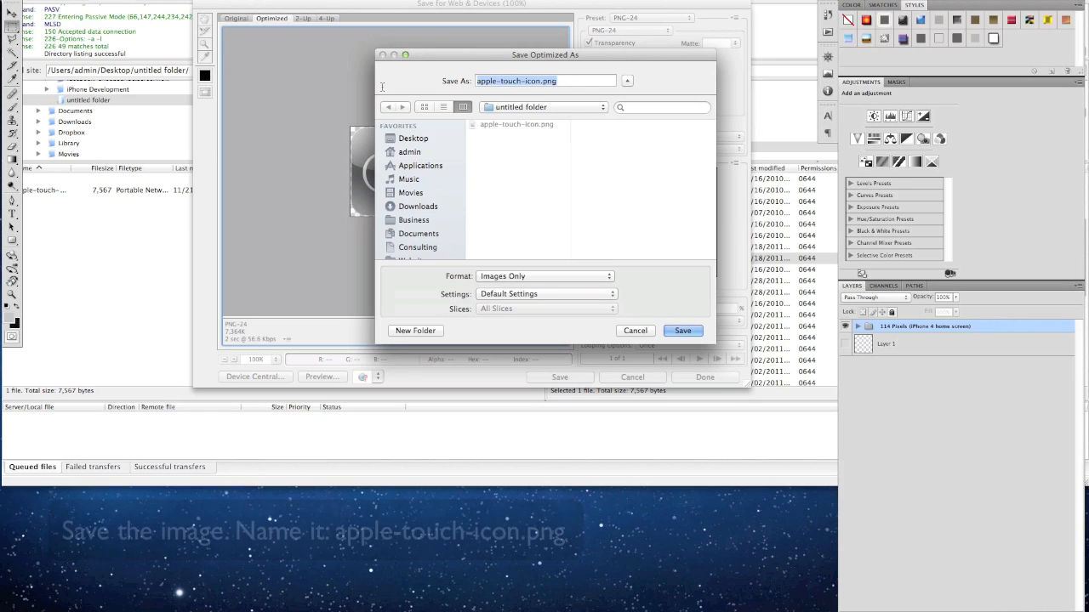
pyautogui.click(682, 330)
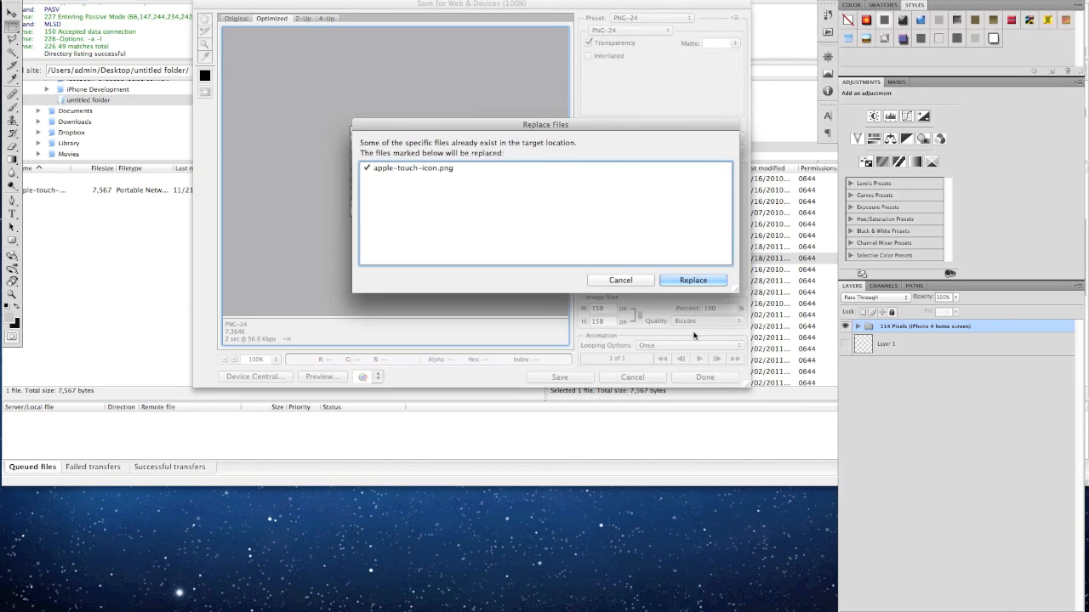
pyautogui.click(692, 280)
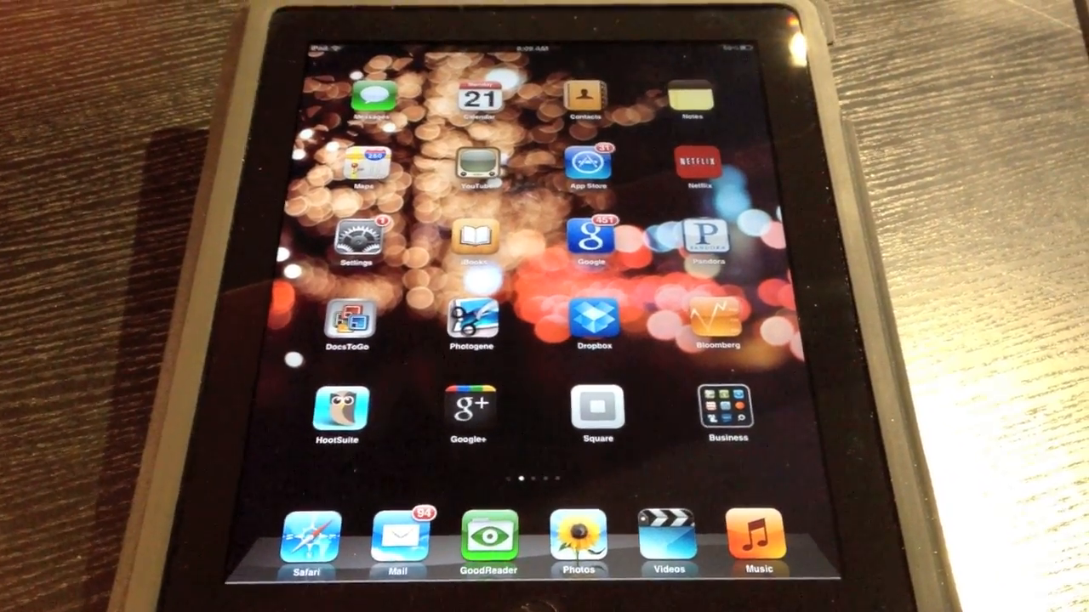
# - Launch Safari on the iPad and open the blog page's share menu
pyautogui.click(310, 536)
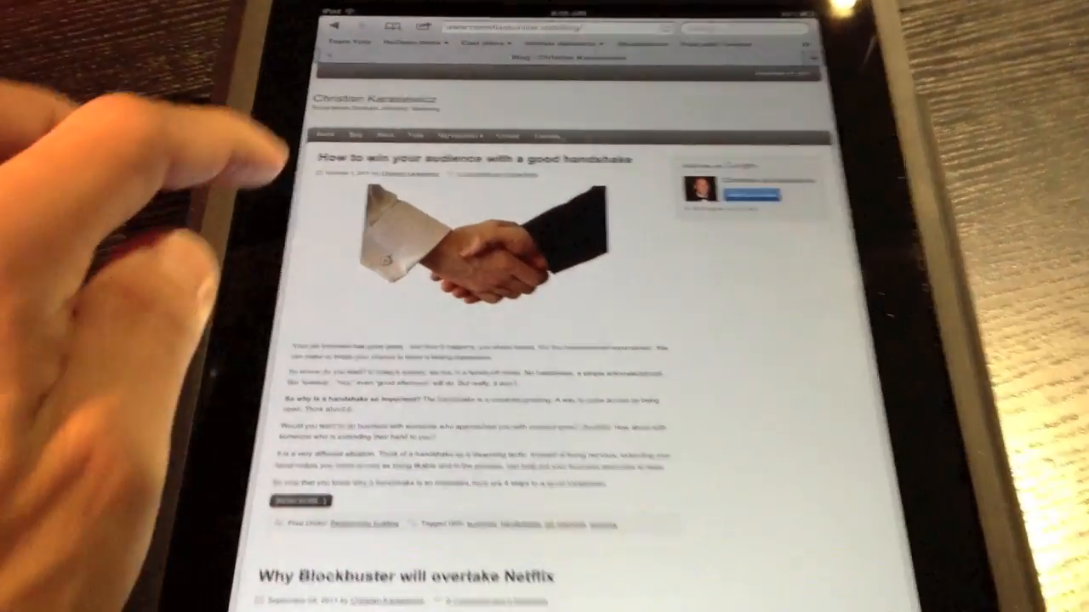
pyautogui.click(484, 33)
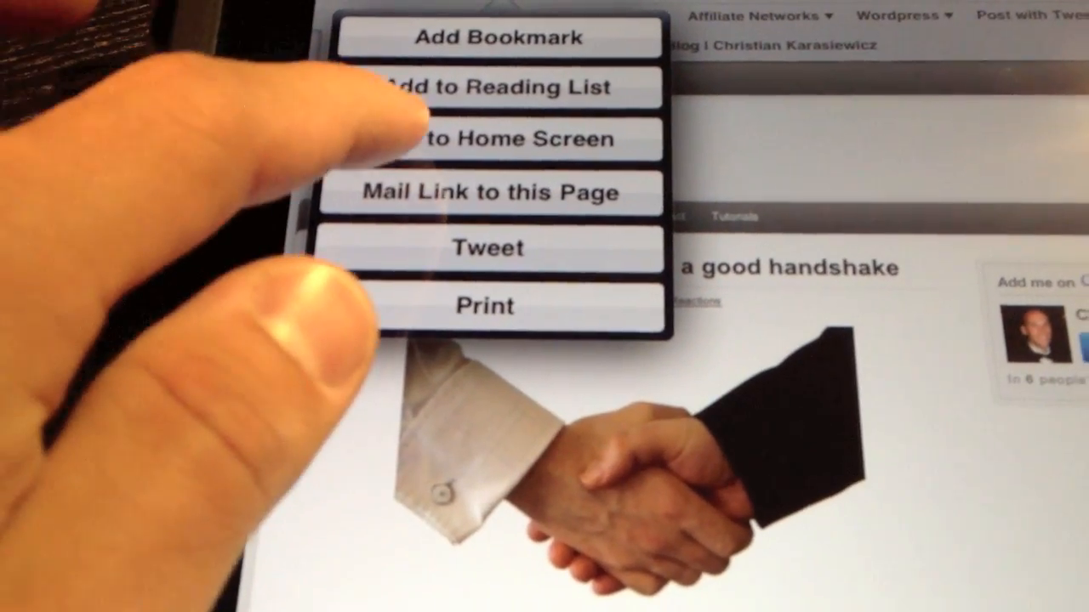
# - Add the blog to the Home Screen named 'Social Media with Christian'
pyautogui.click(498, 139)
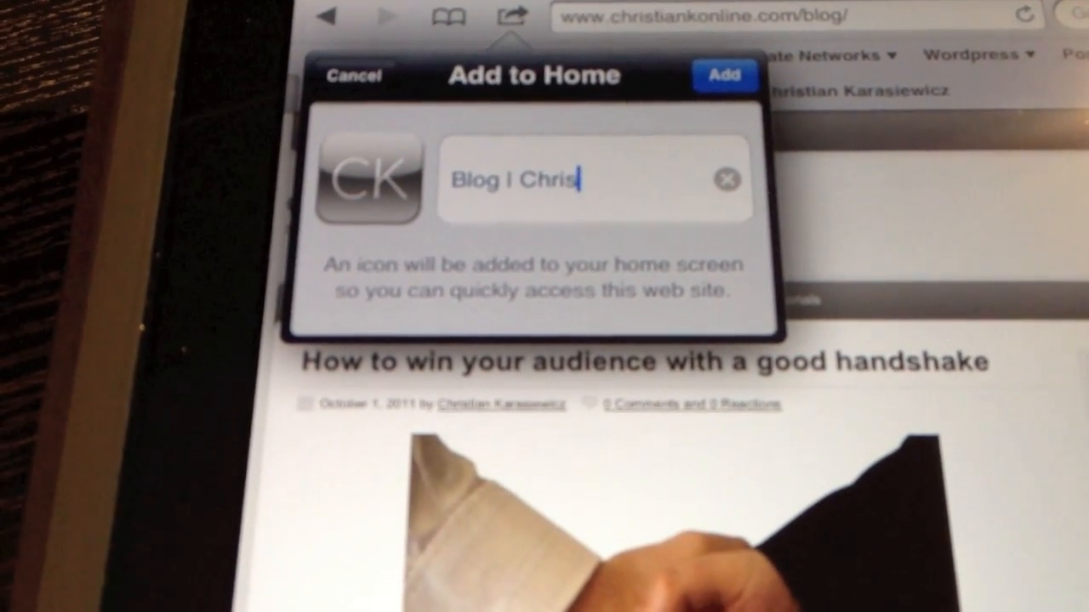
pyautogui.click(727, 180)
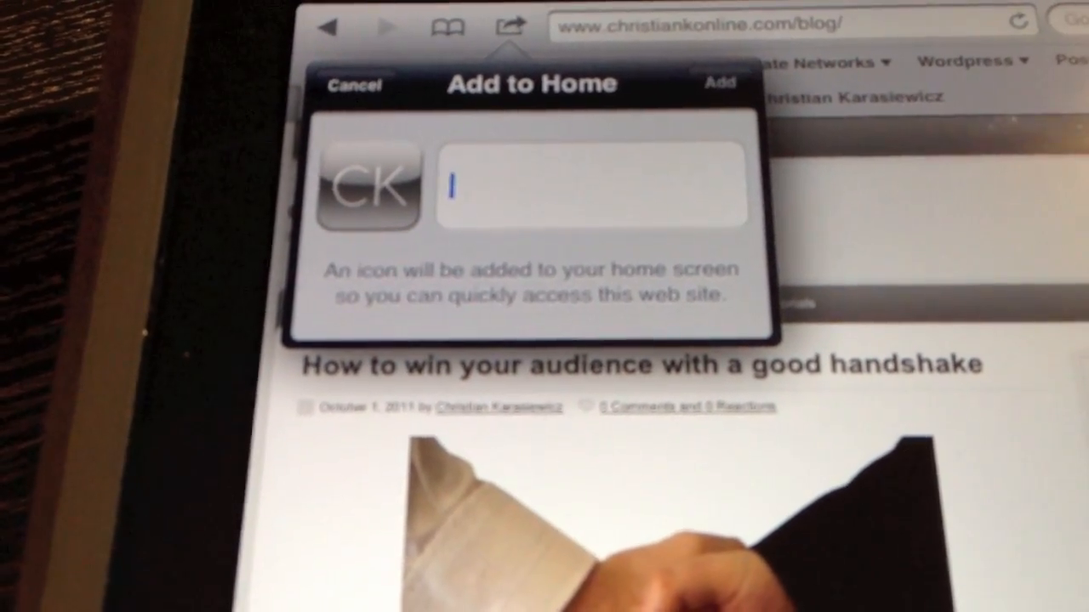
pyautogui.write('Social Media with Christian')
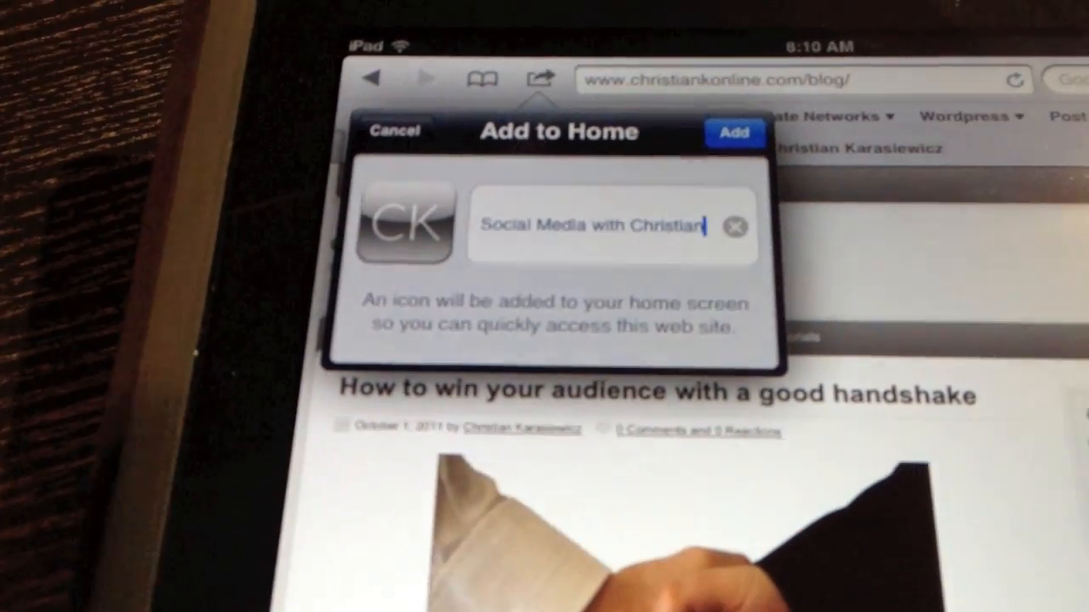
pyautogui.click(734, 133)
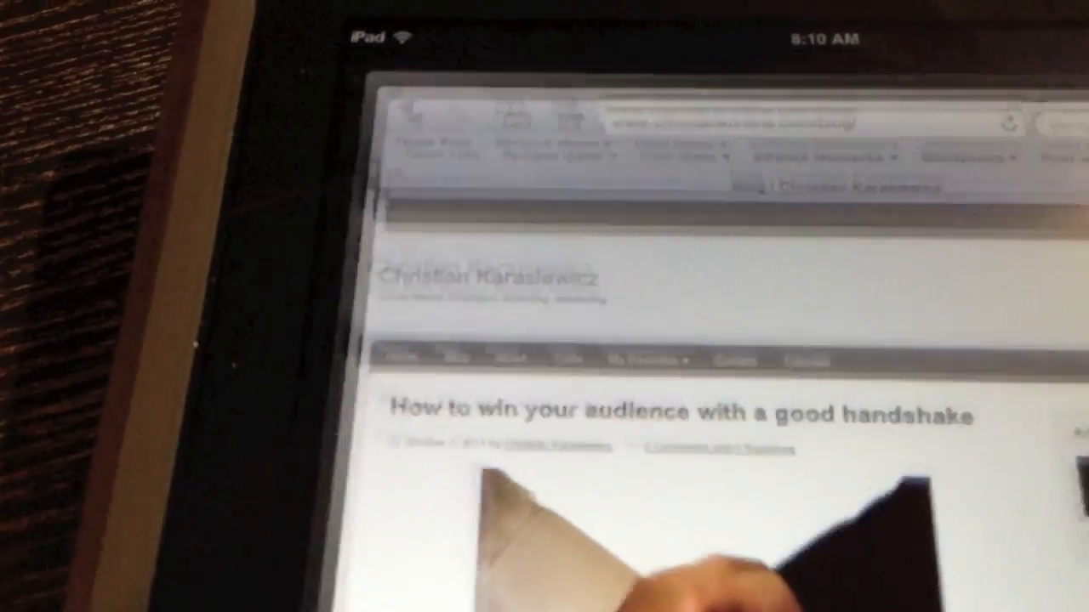